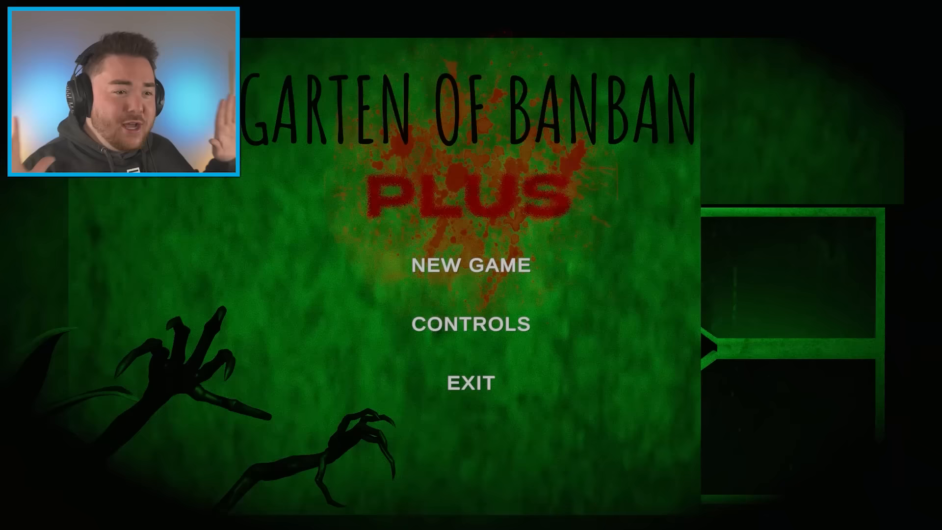
# Start a new game of Horror's Bus 5 from the menu
pyautogui.click(471, 264)
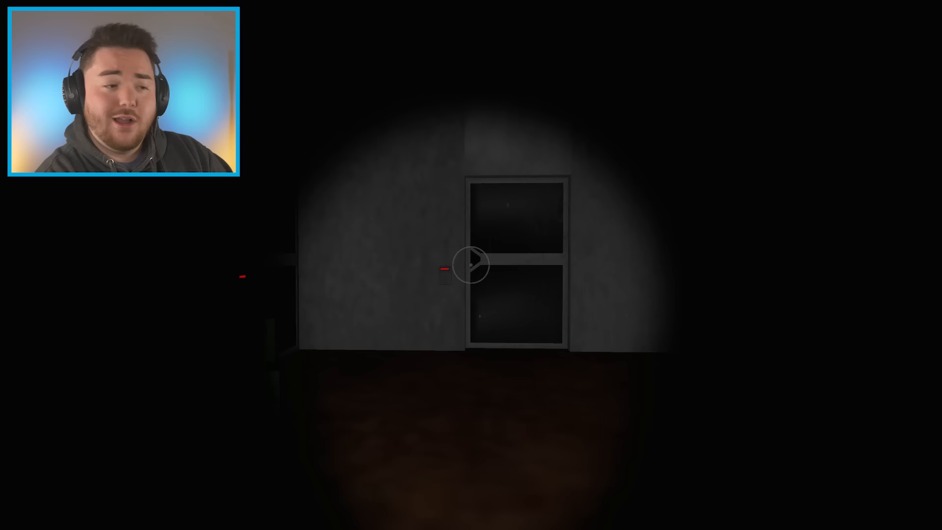
pyautogui.click(472, 265)
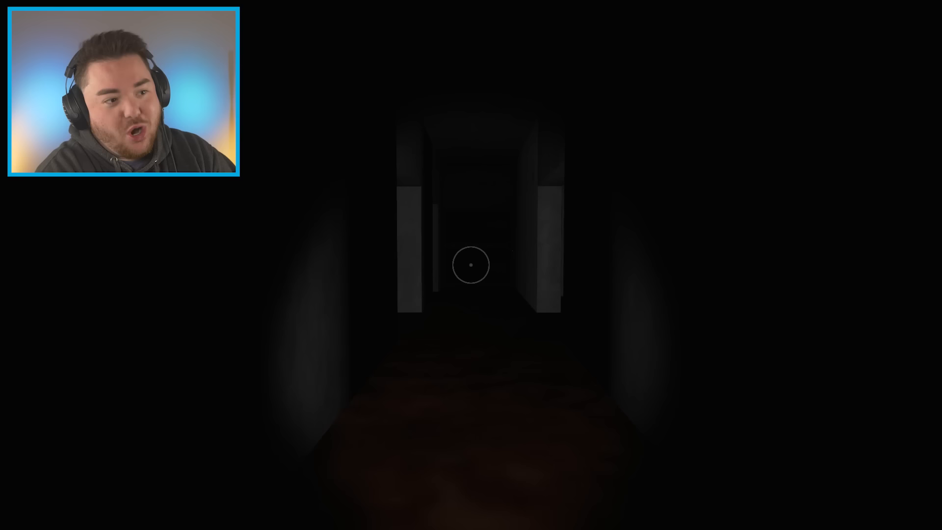
pyautogui.moveTo(471, 265)
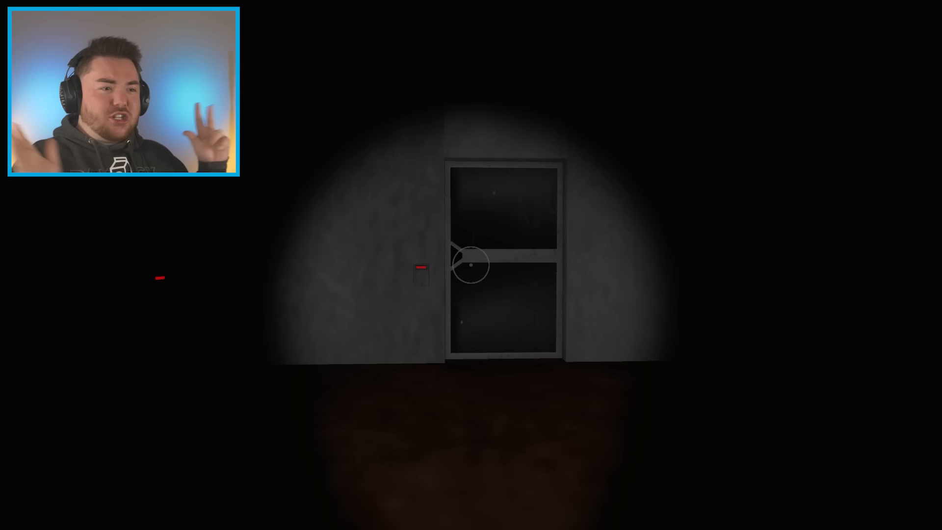
pyautogui.click(471, 264)
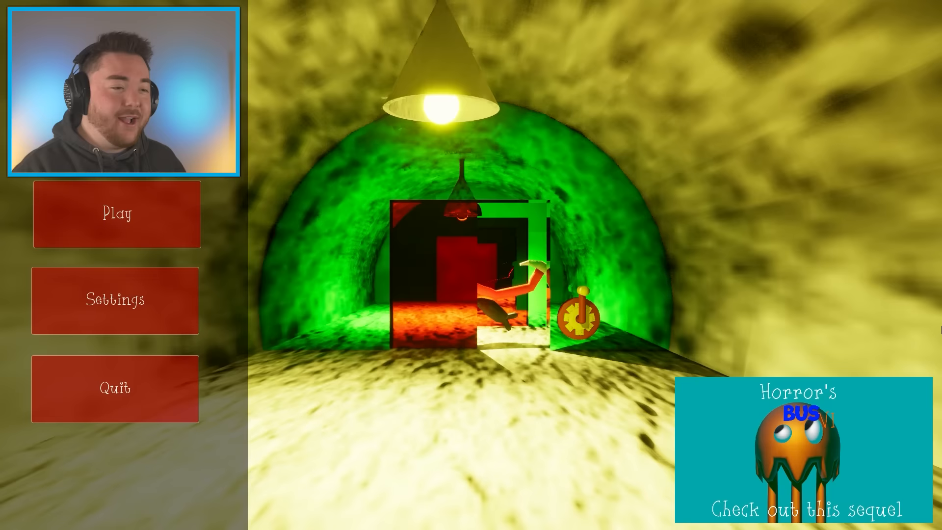
# Walk forward from the orange dining area past the shelves toward the grey hallway
pyautogui.click(115, 213)
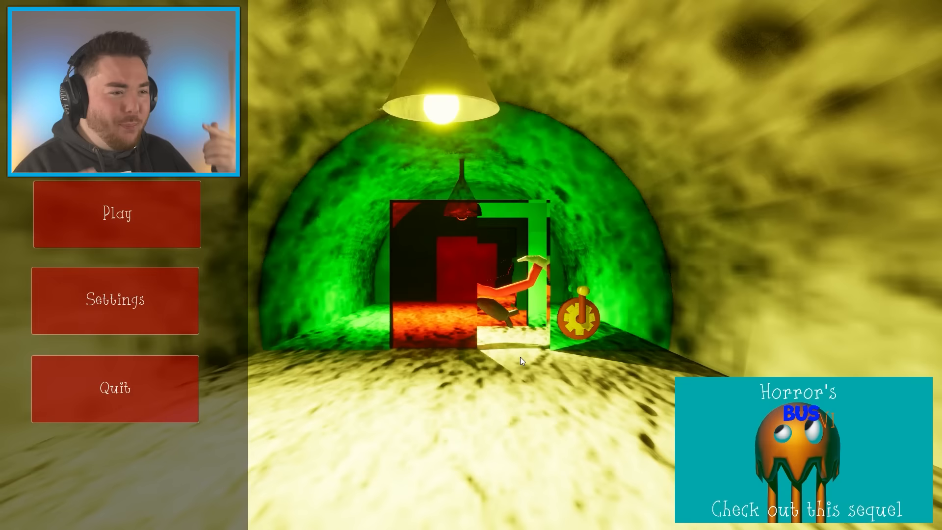
pyautogui.click(117, 214)
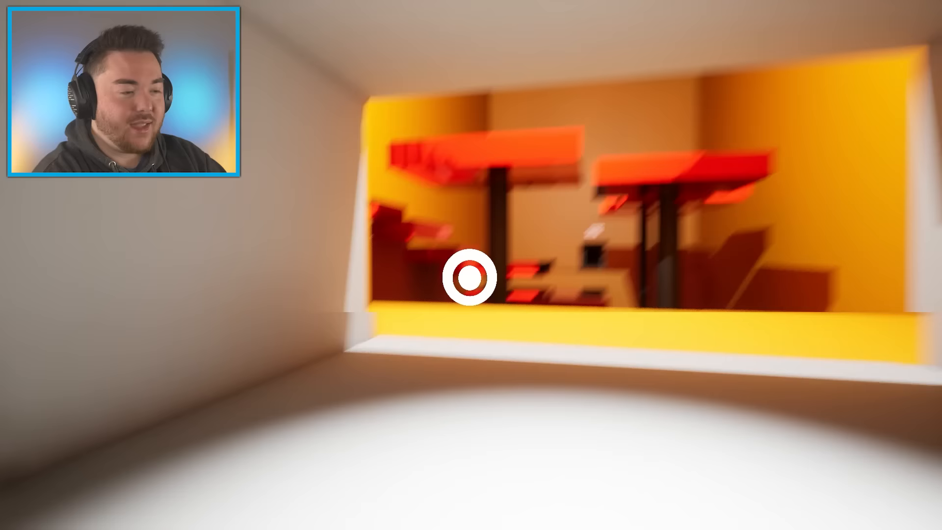
pyautogui.moveTo(471, 276)
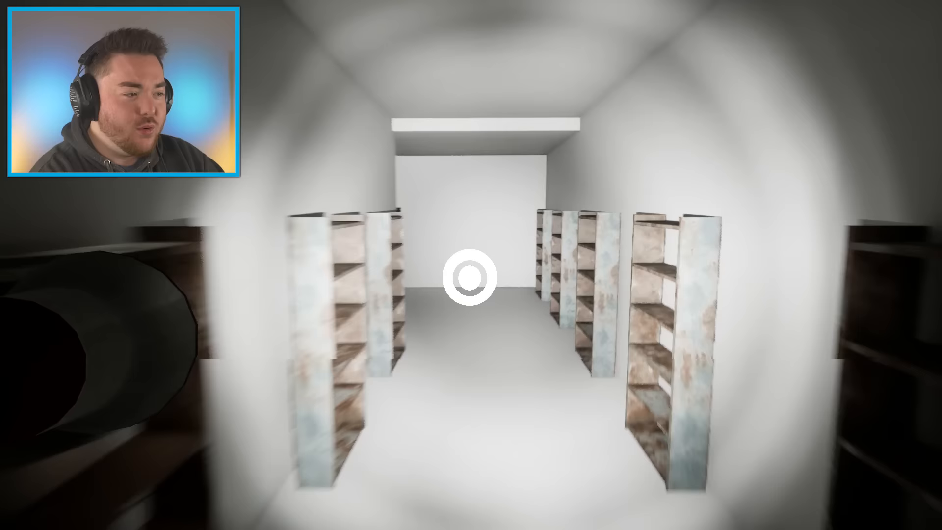
pyautogui.press('w')
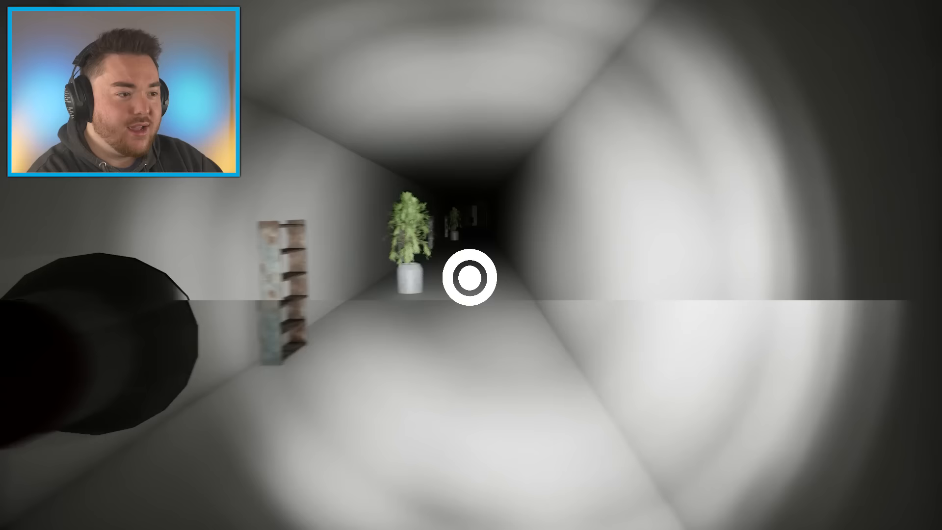